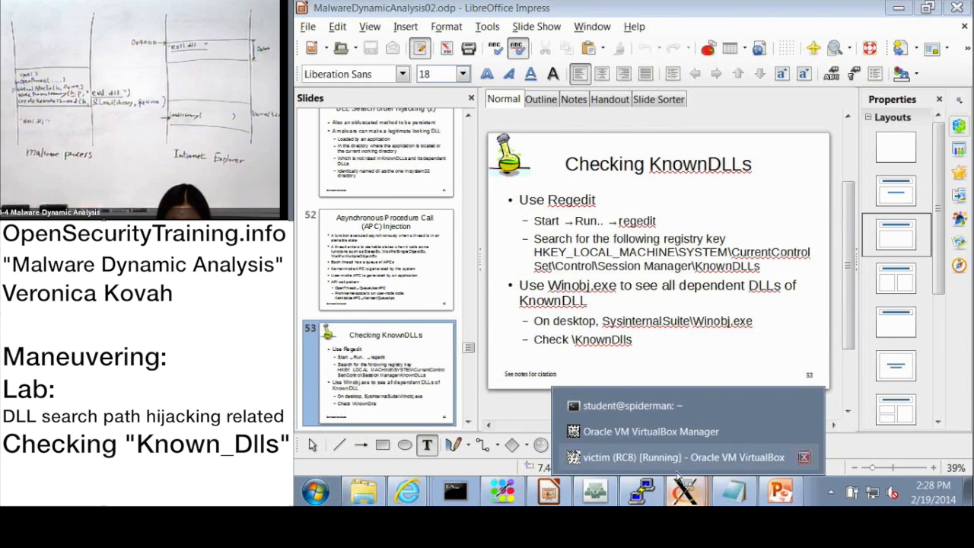
Bring the running 'victim (RC8)' VirtualBox machine to the front from the taskbar
click(677, 456)
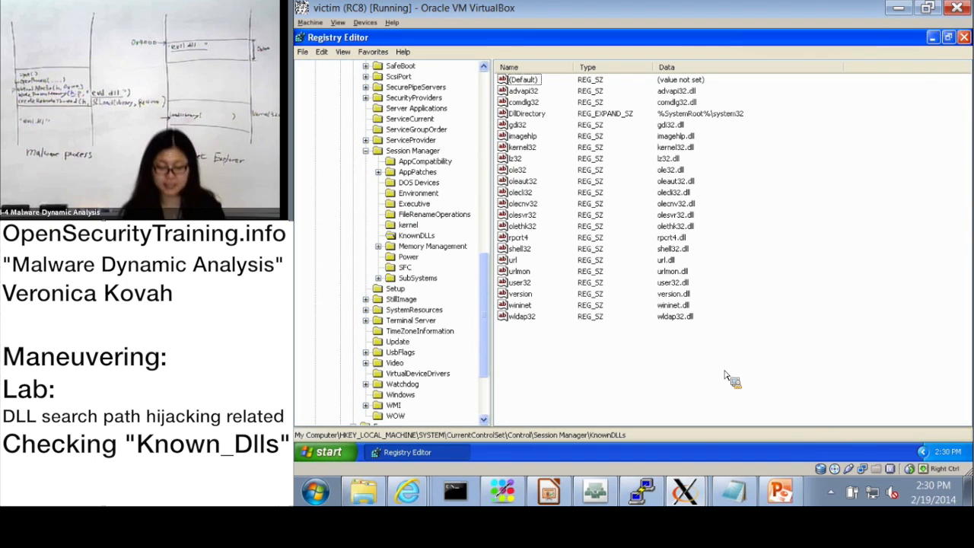
mouse_move(518, 295)
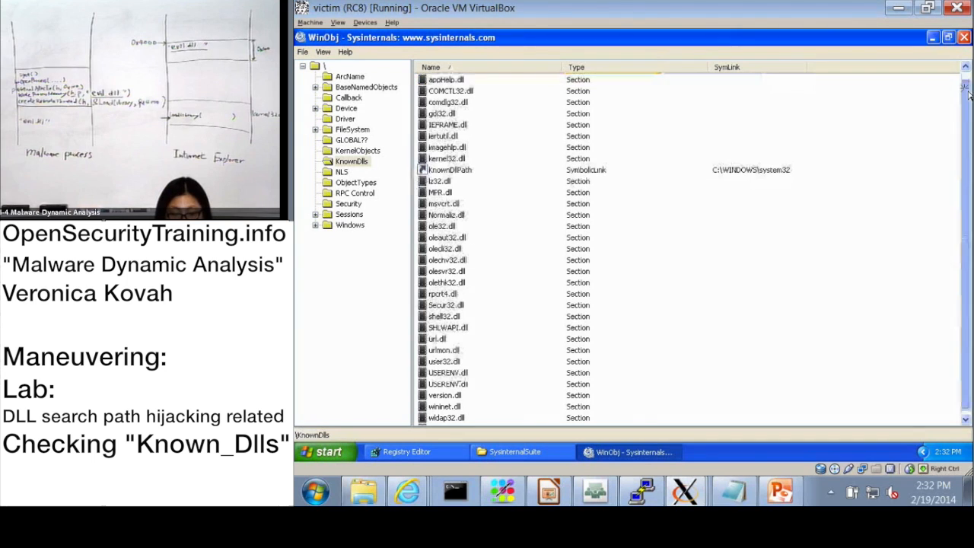
Select the KnownDllPath symbolic link entry pointing to C:\WINDOWS\system32 in WinObj
click(451, 171)
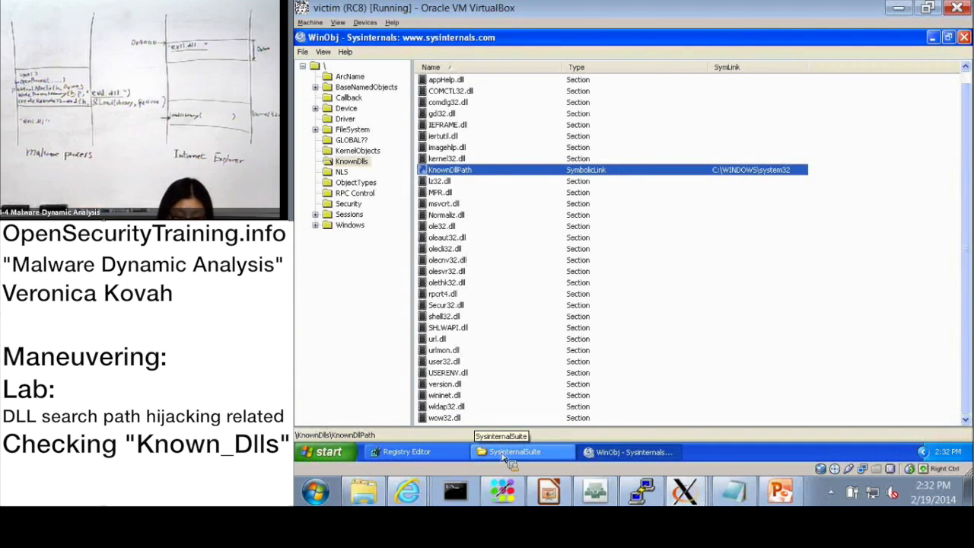
click(407, 450)
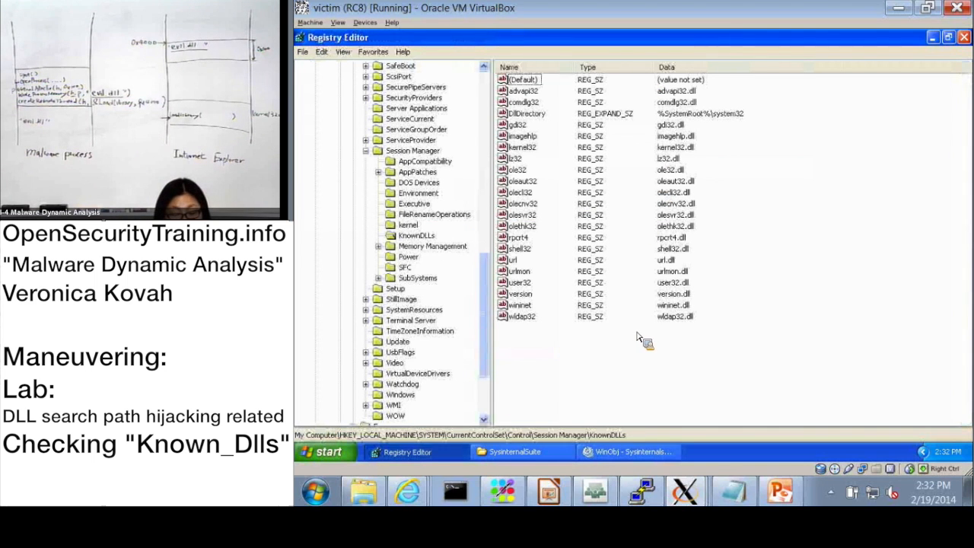
click(626, 451)
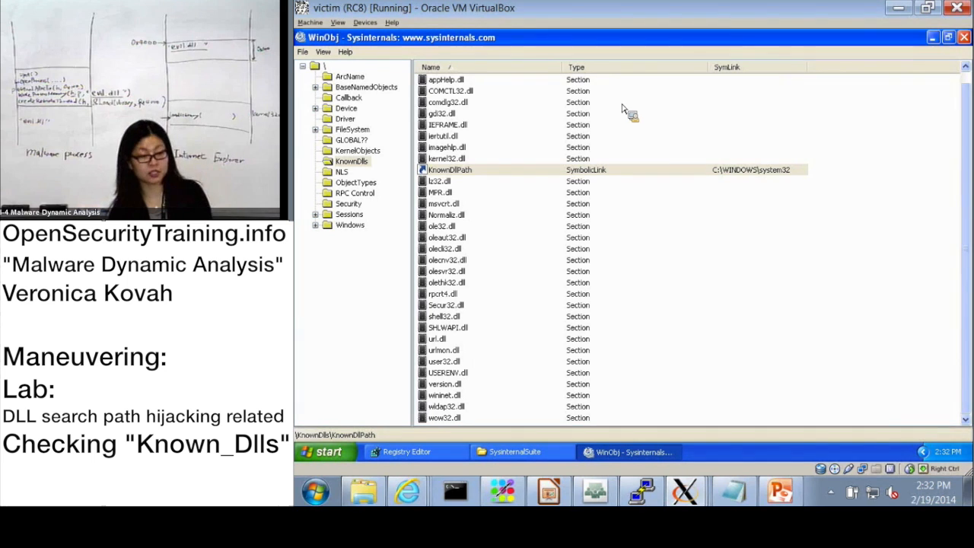
mouse_move(676, 190)
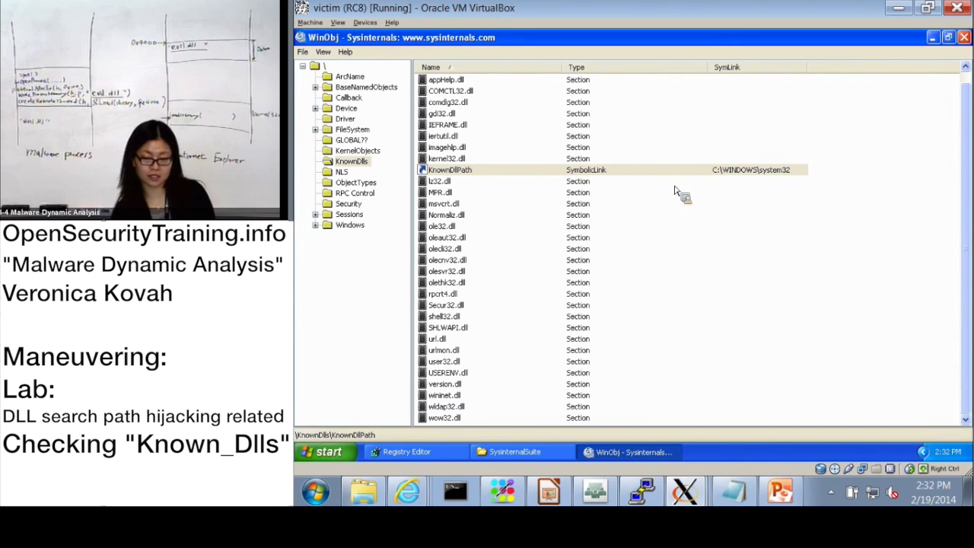
mouse_move(510, 91)
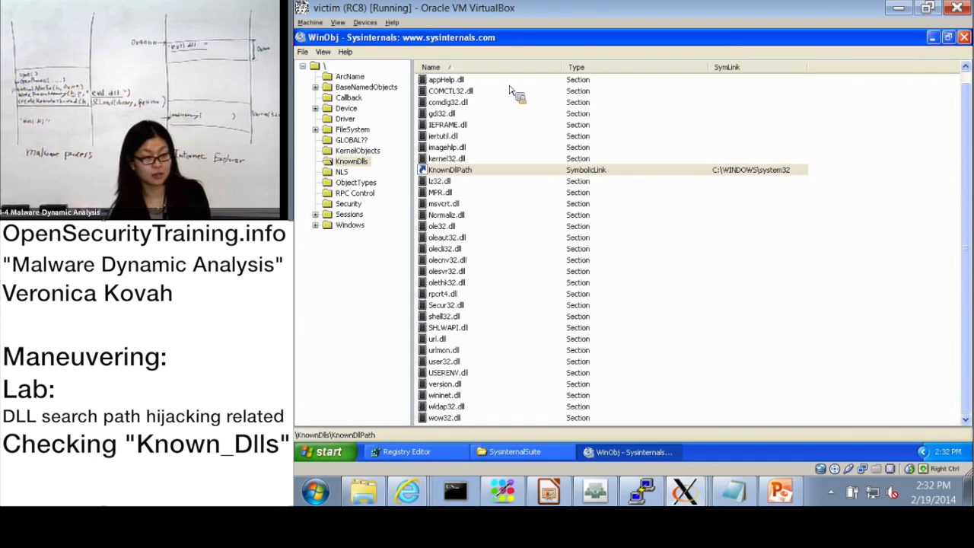